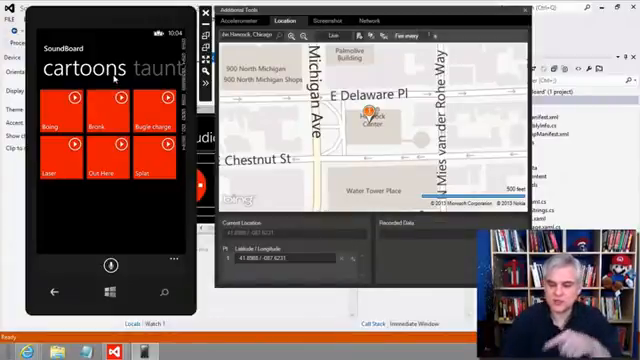
{"action": "mouse_move", "coordinate": [108, 78]}
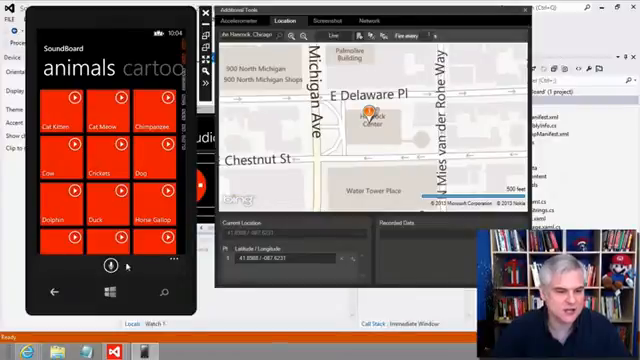
Step: Switch SoundBoard to the animals sounds and expand the application bar's extra options
{"action": "left_click", "coordinate": [172, 230]}
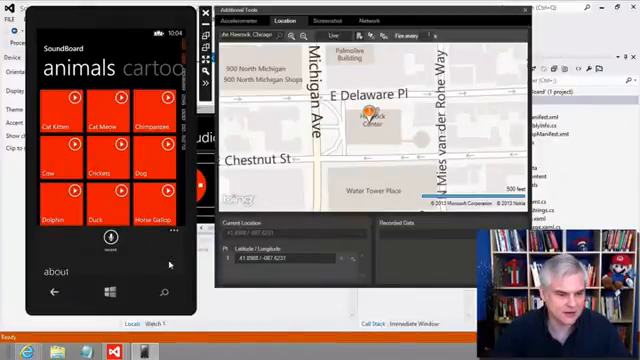
{"action": "left_click", "coordinate": [58, 270]}
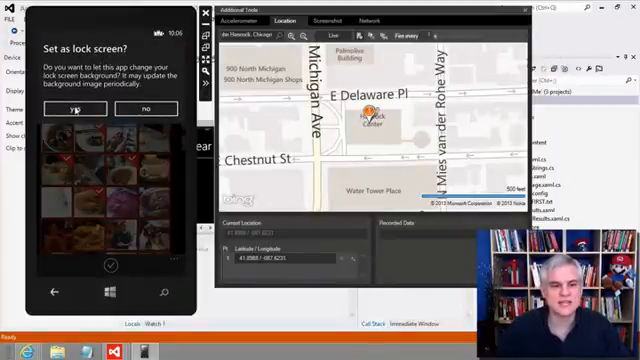
Step: Answer the app's 'Set as lock screen?' background request
{"action": "left_click", "coordinate": [72, 110]}
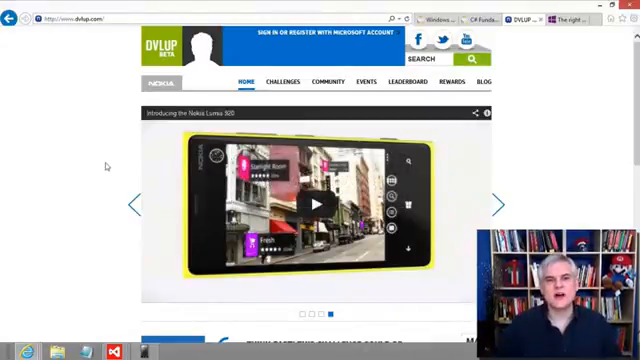
Step: Scroll the DVLUP homepage through the Leaderboard and Top 5 Challenges, then back to the top
{"action": "scroll", "scroll_direction": "down", "scroll_amount": 3}
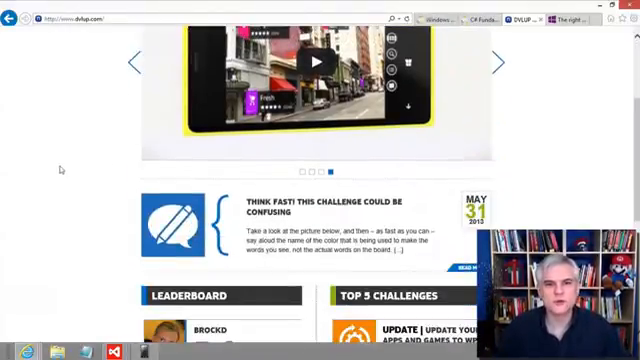
{"action": "scroll", "scroll_direction": "down", "scroll_amount": 3}
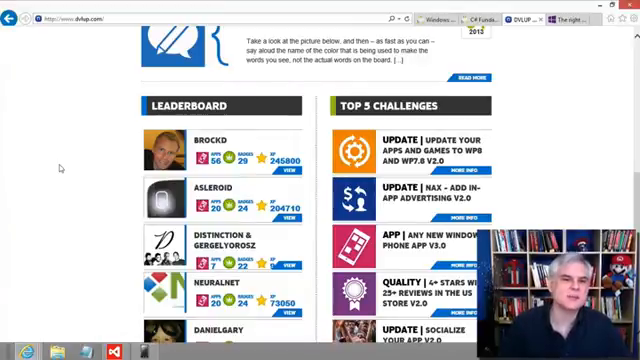
{"action": "scroll", "scroll_direction": "down", "scroll_amount": 3}
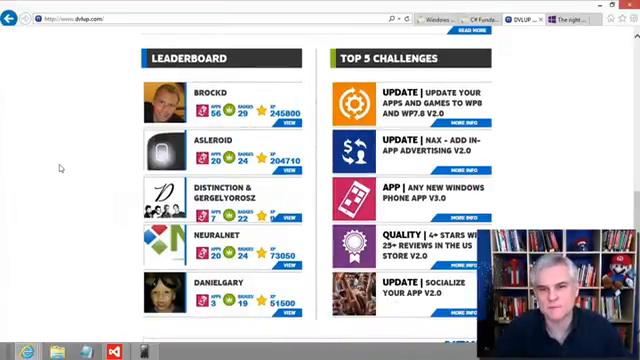
{"action": "scroll", "scroll_direction": "up", "scroll_amount": 3}
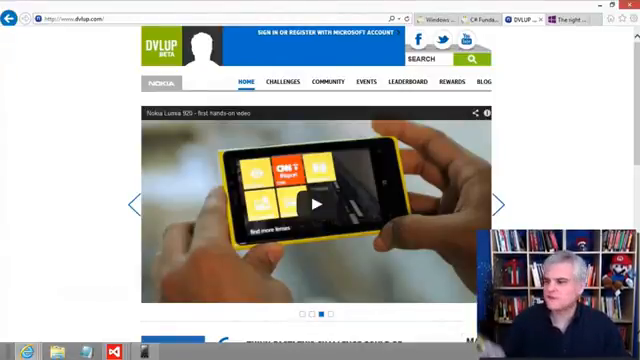
Step: Leave DVLUP and show the Windows Phone for business 'The right choice for business' page
{"action": "left_click", "coordinate": [504, 204]}
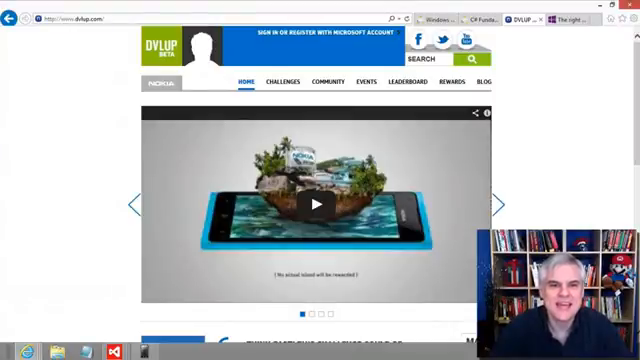
{"action": "left_click", "coordinate": [556, 16]}
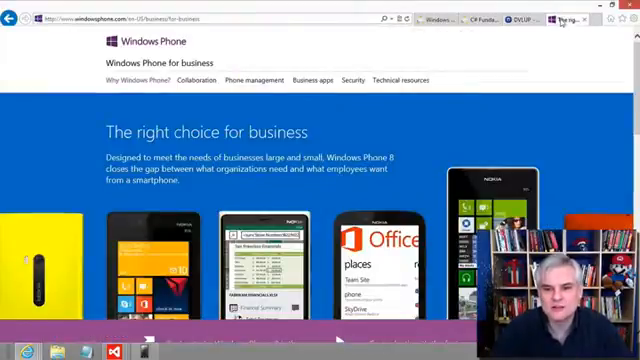